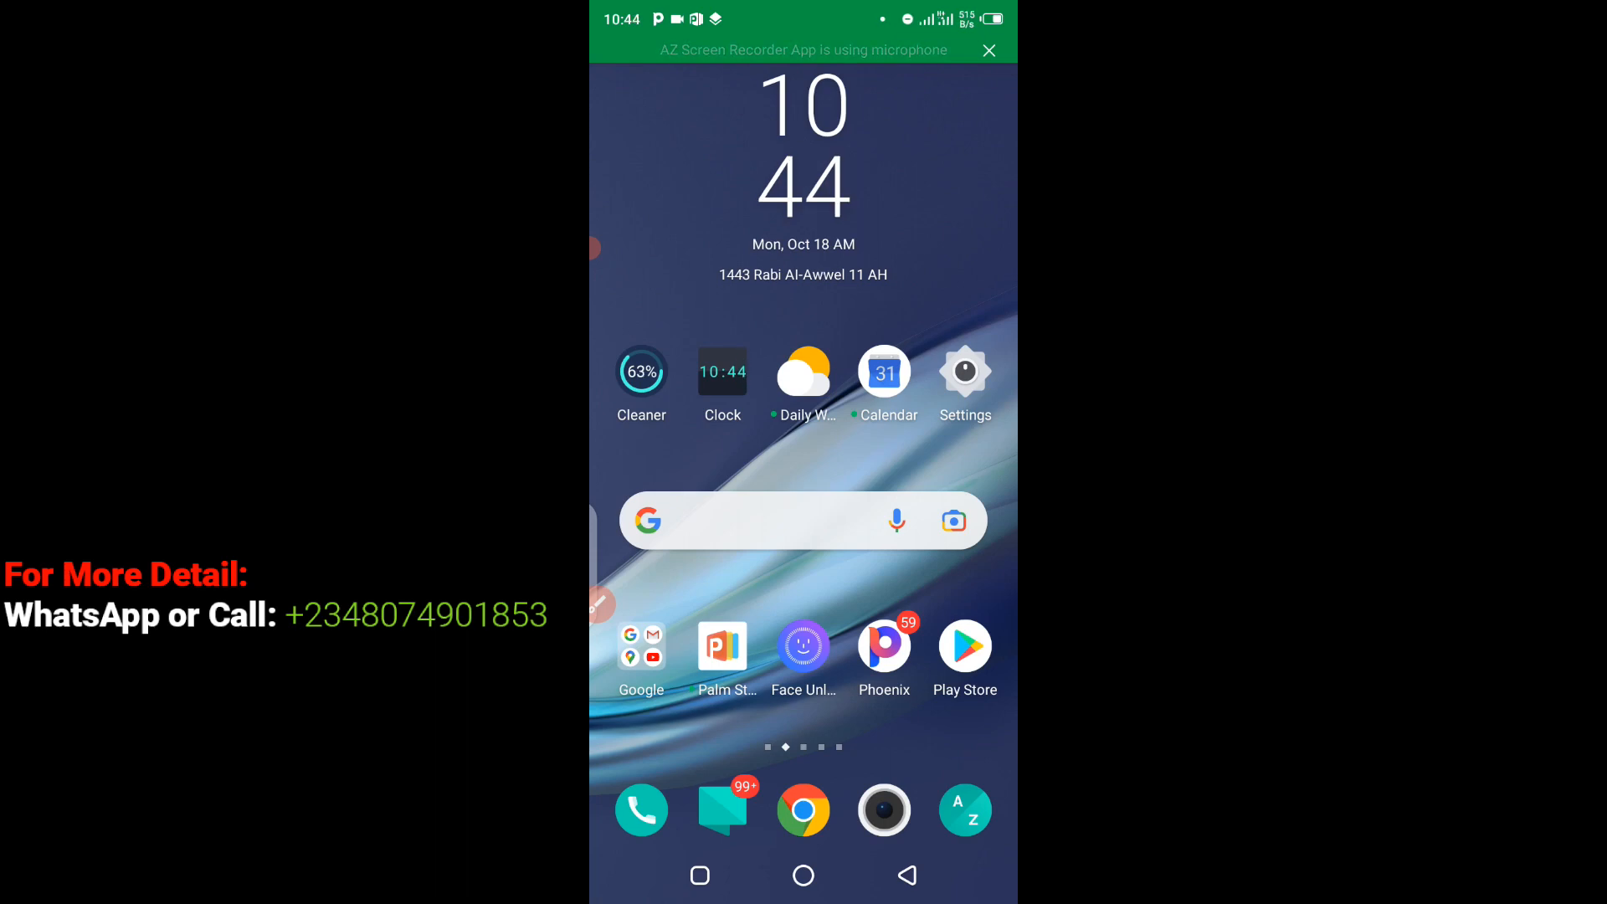
- Swipe through the Android home screen pages and launch Alipay
scroll("left", 3)
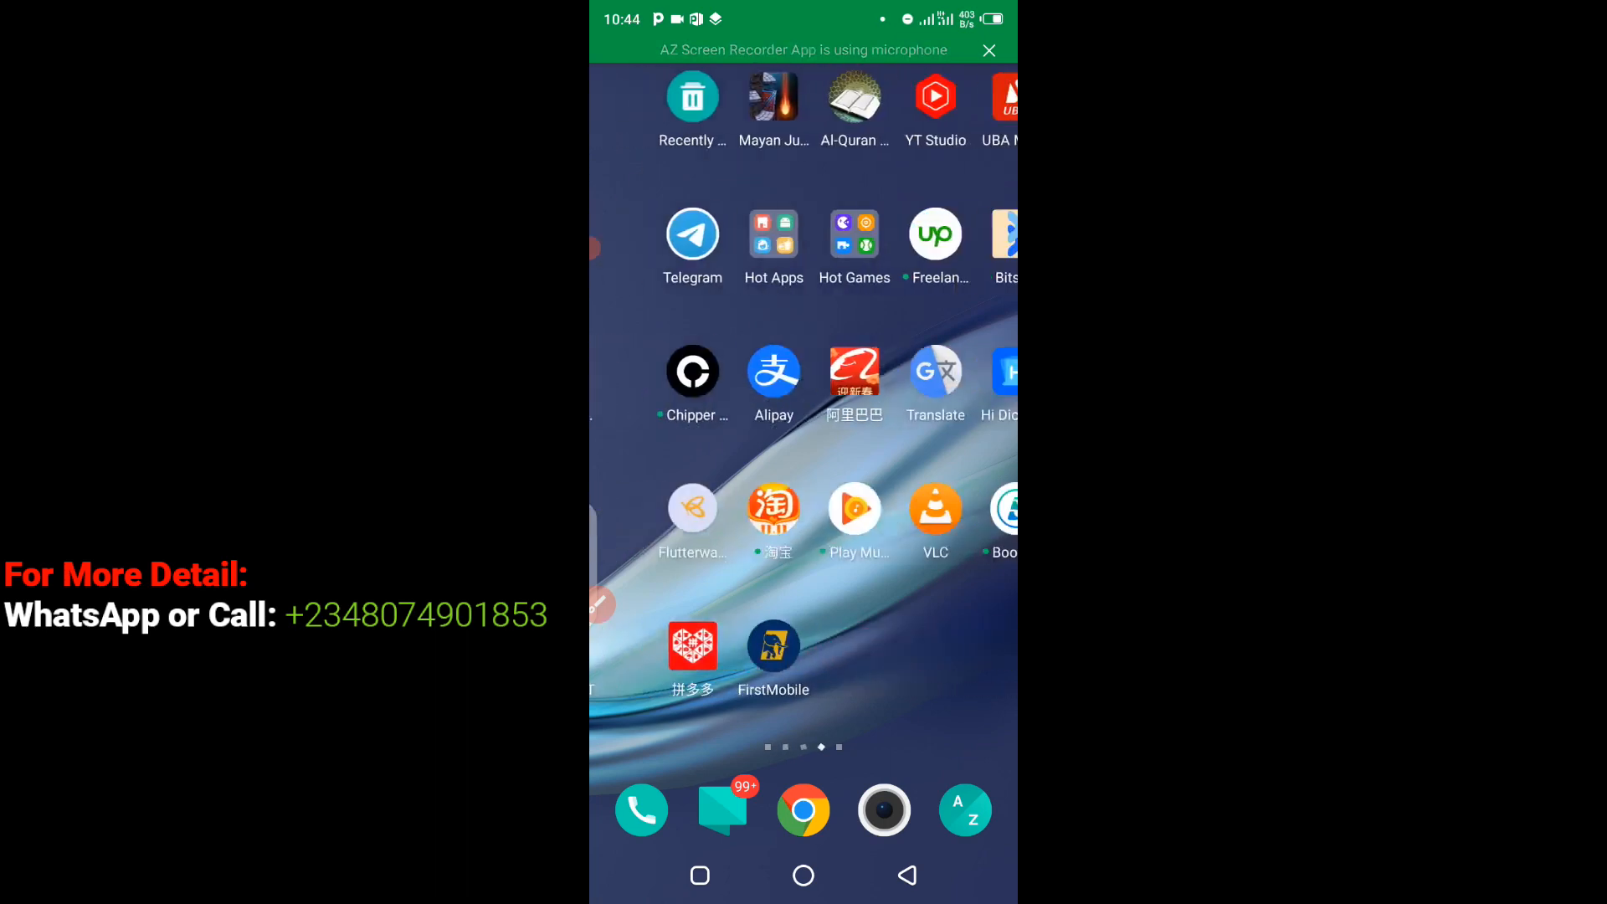
left_click(884, 810)
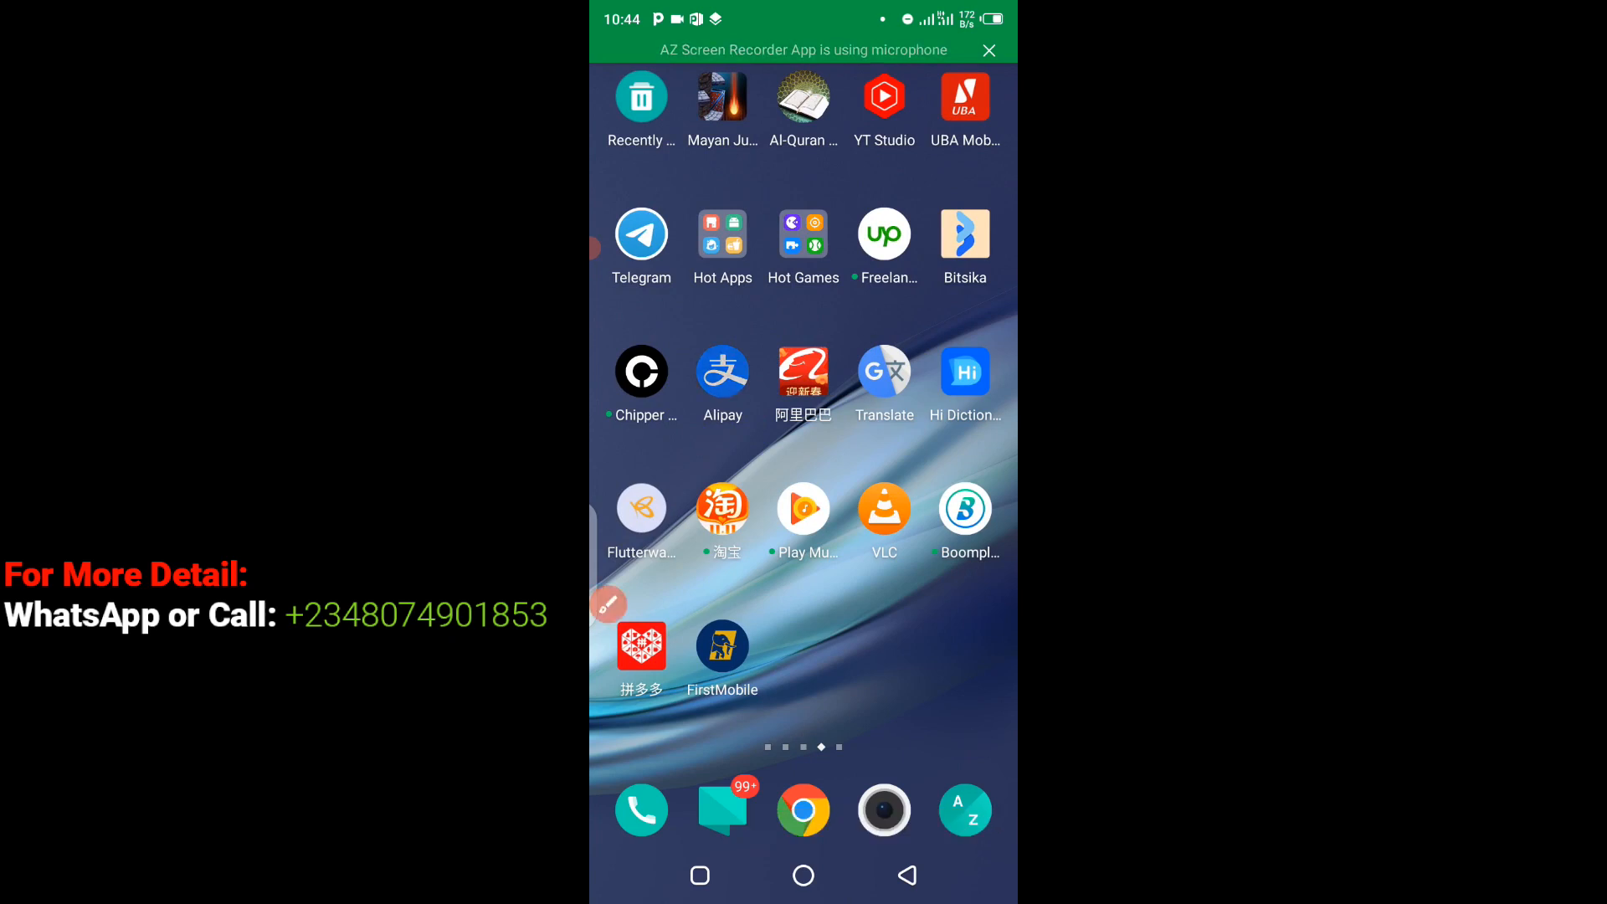
left_click(721, 371)
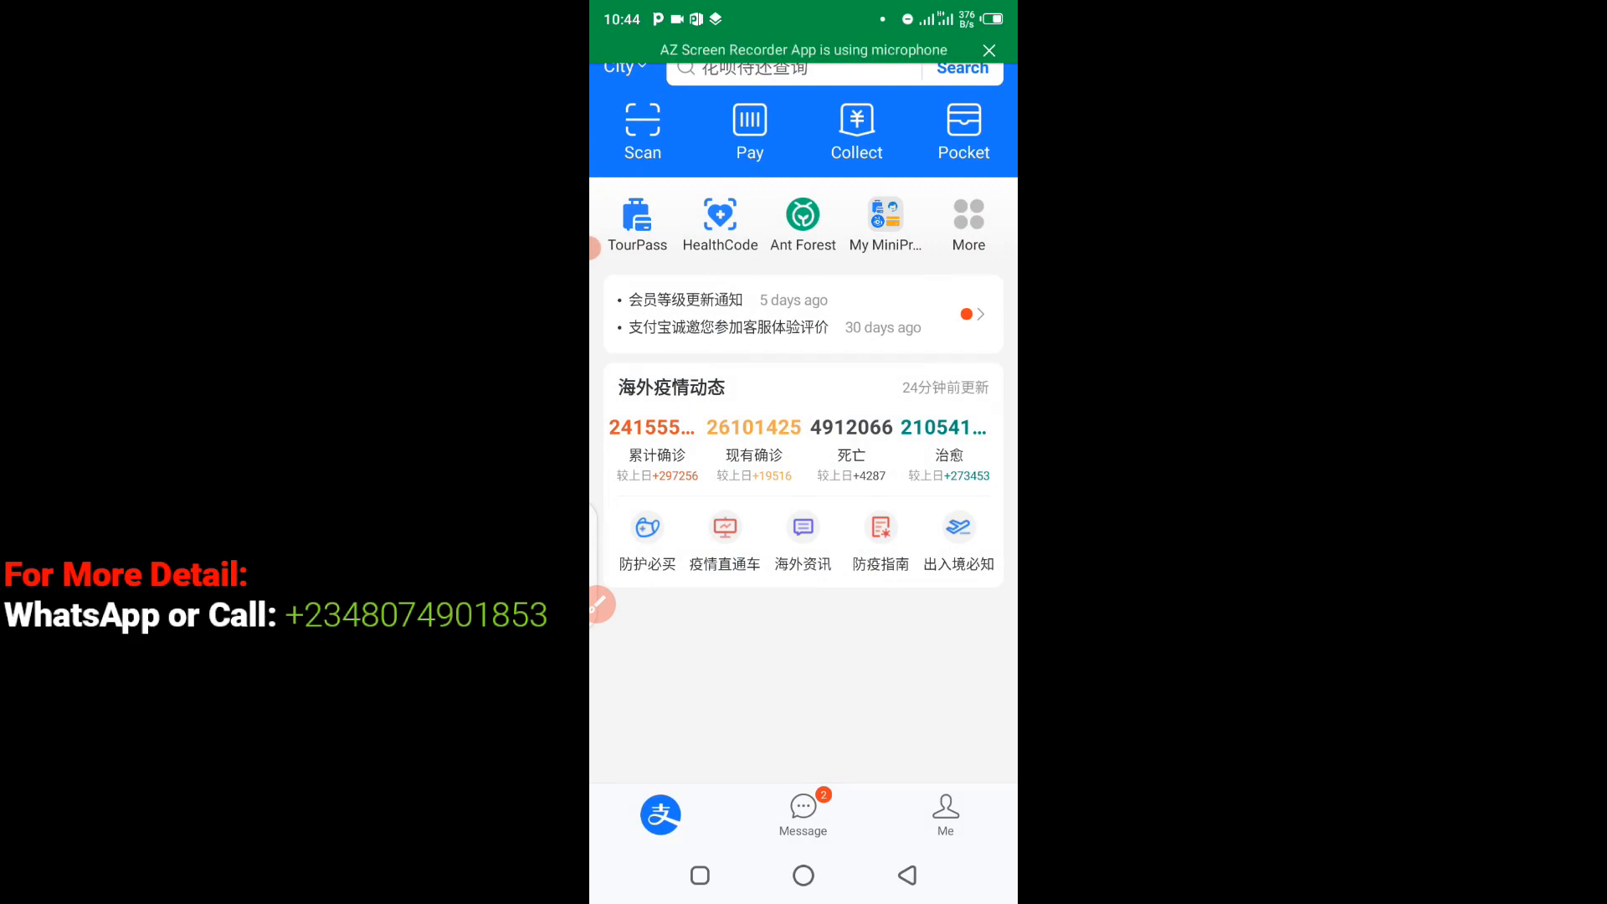
- Let Alipay's Home tab with Scan, Pay, Collect and Pocket finish loading
left_click(599, 604)
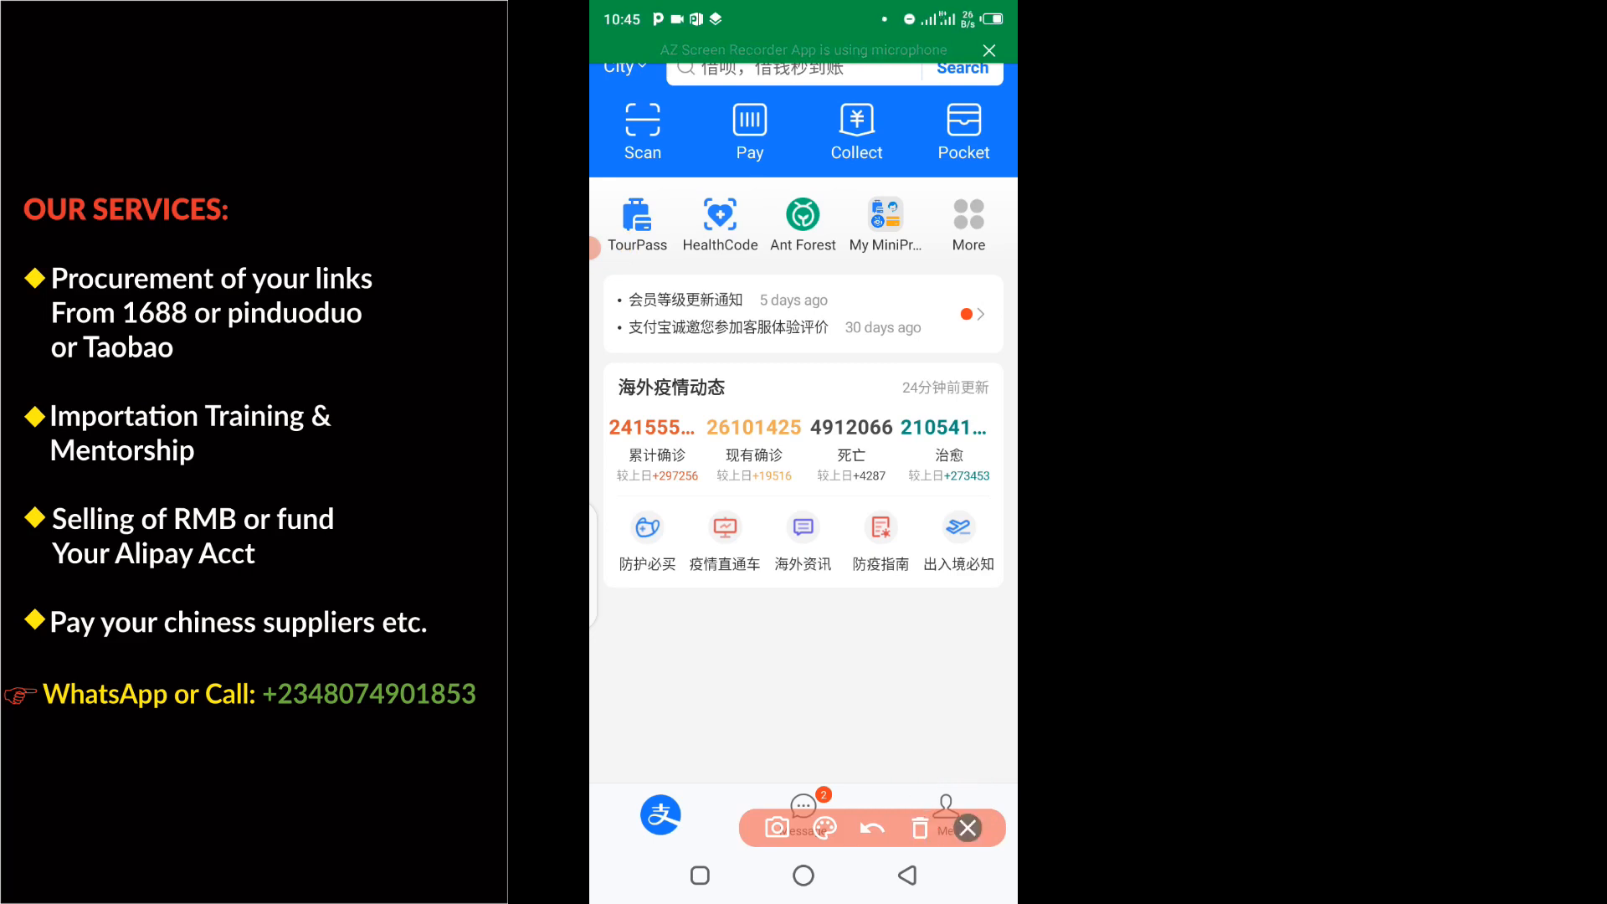
left_click(965, 828)
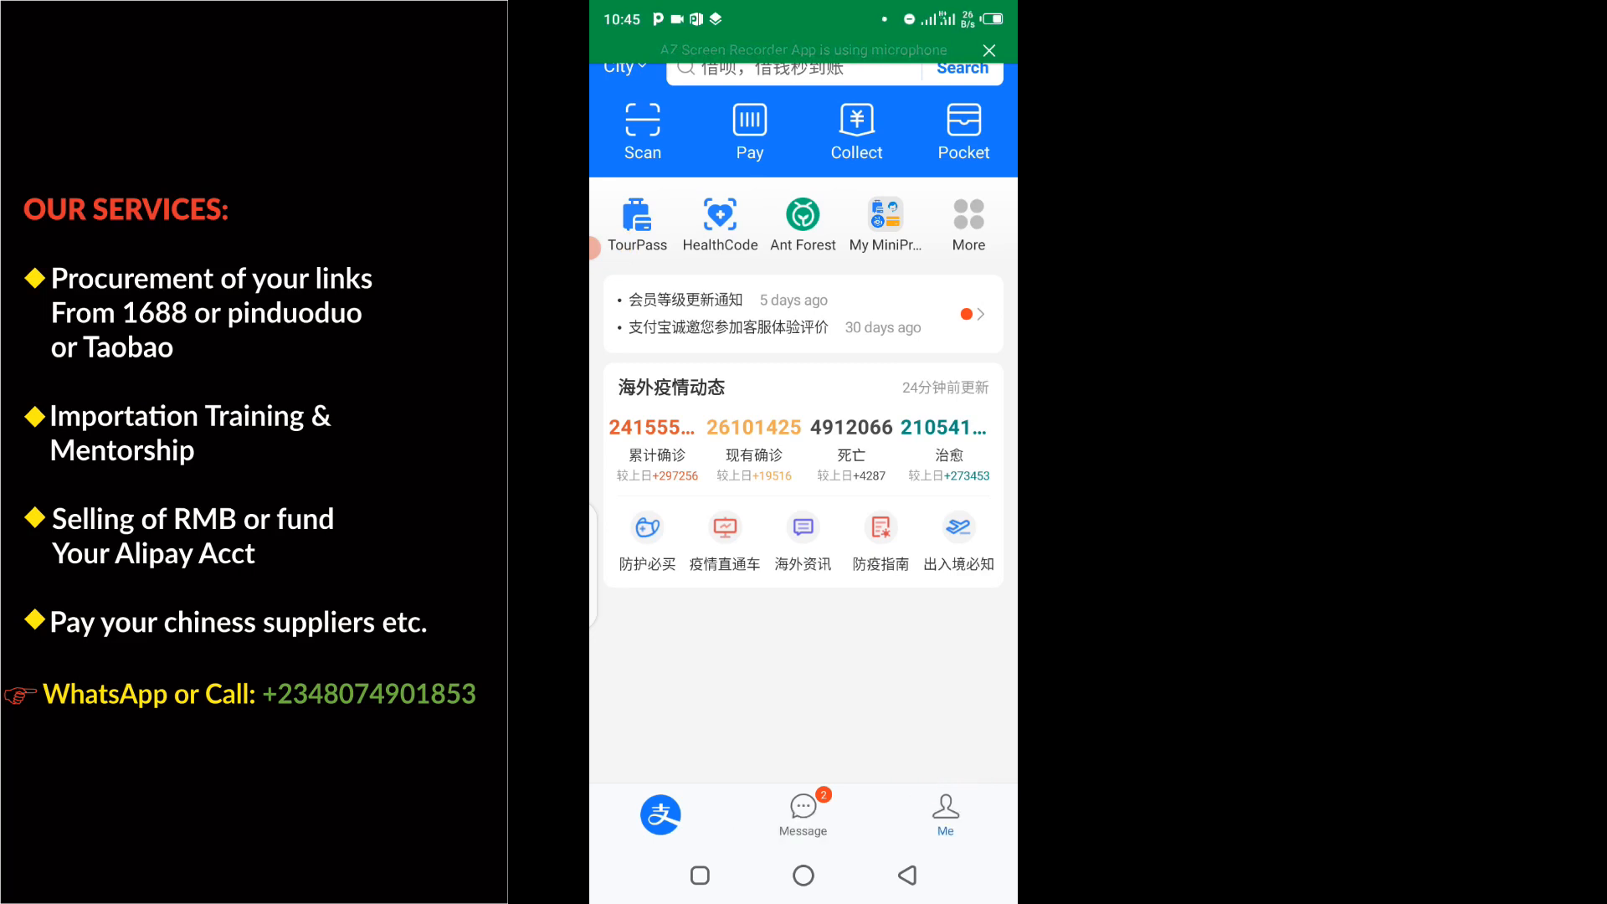
- Go to the Me tab's account page, then into Alipay's Settings
left_click(944, 815)
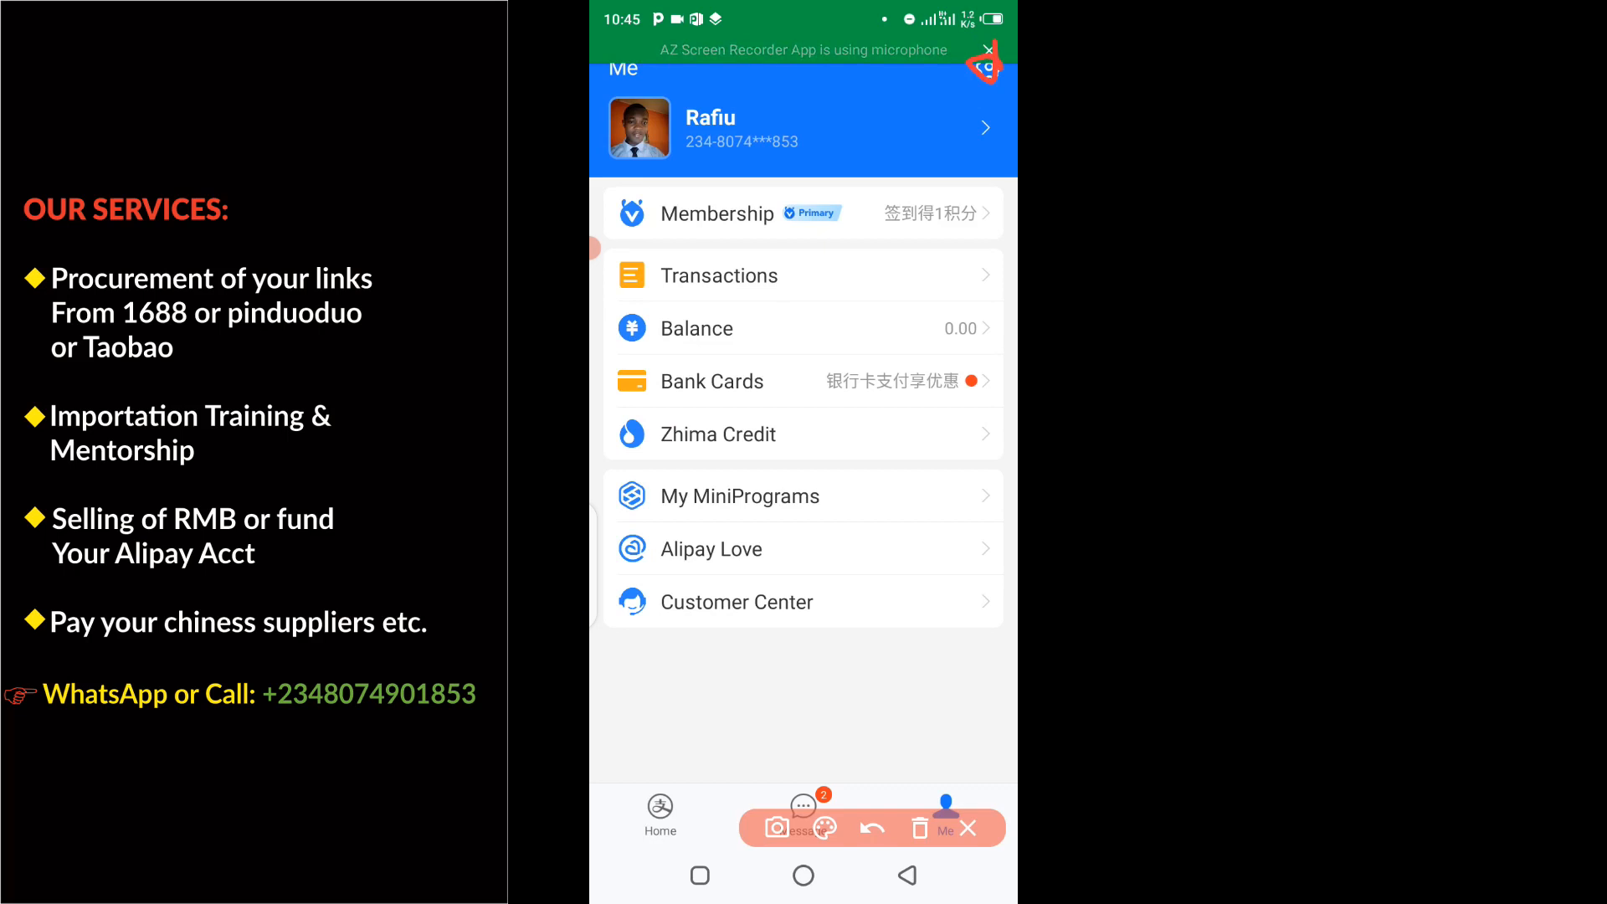
left_click(967, 828)
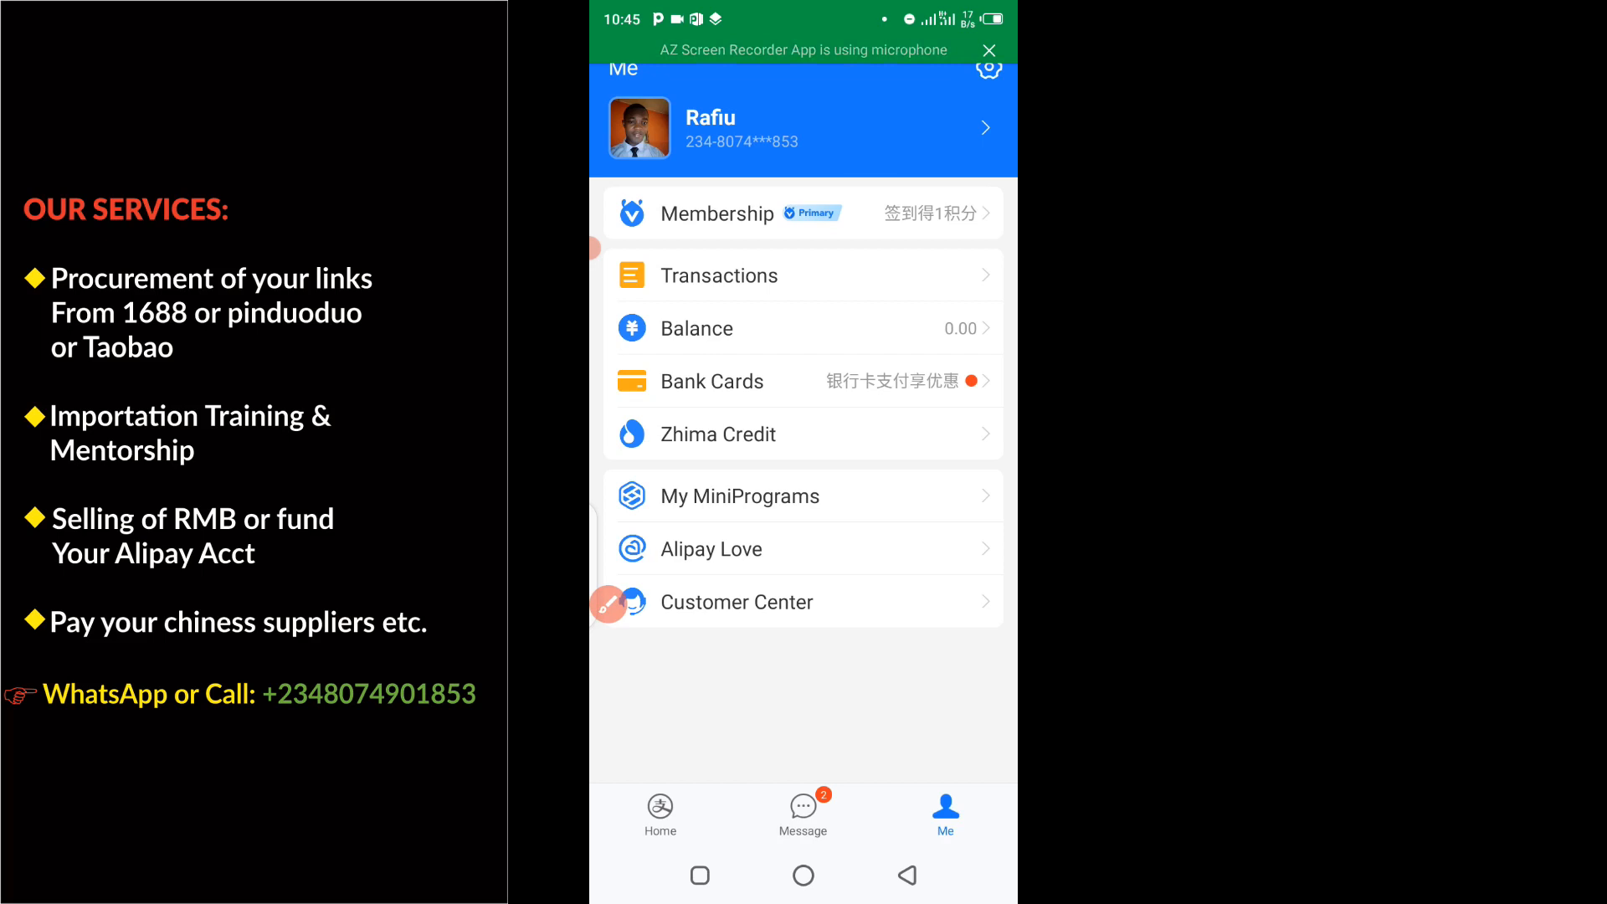
left_click(987, 68)
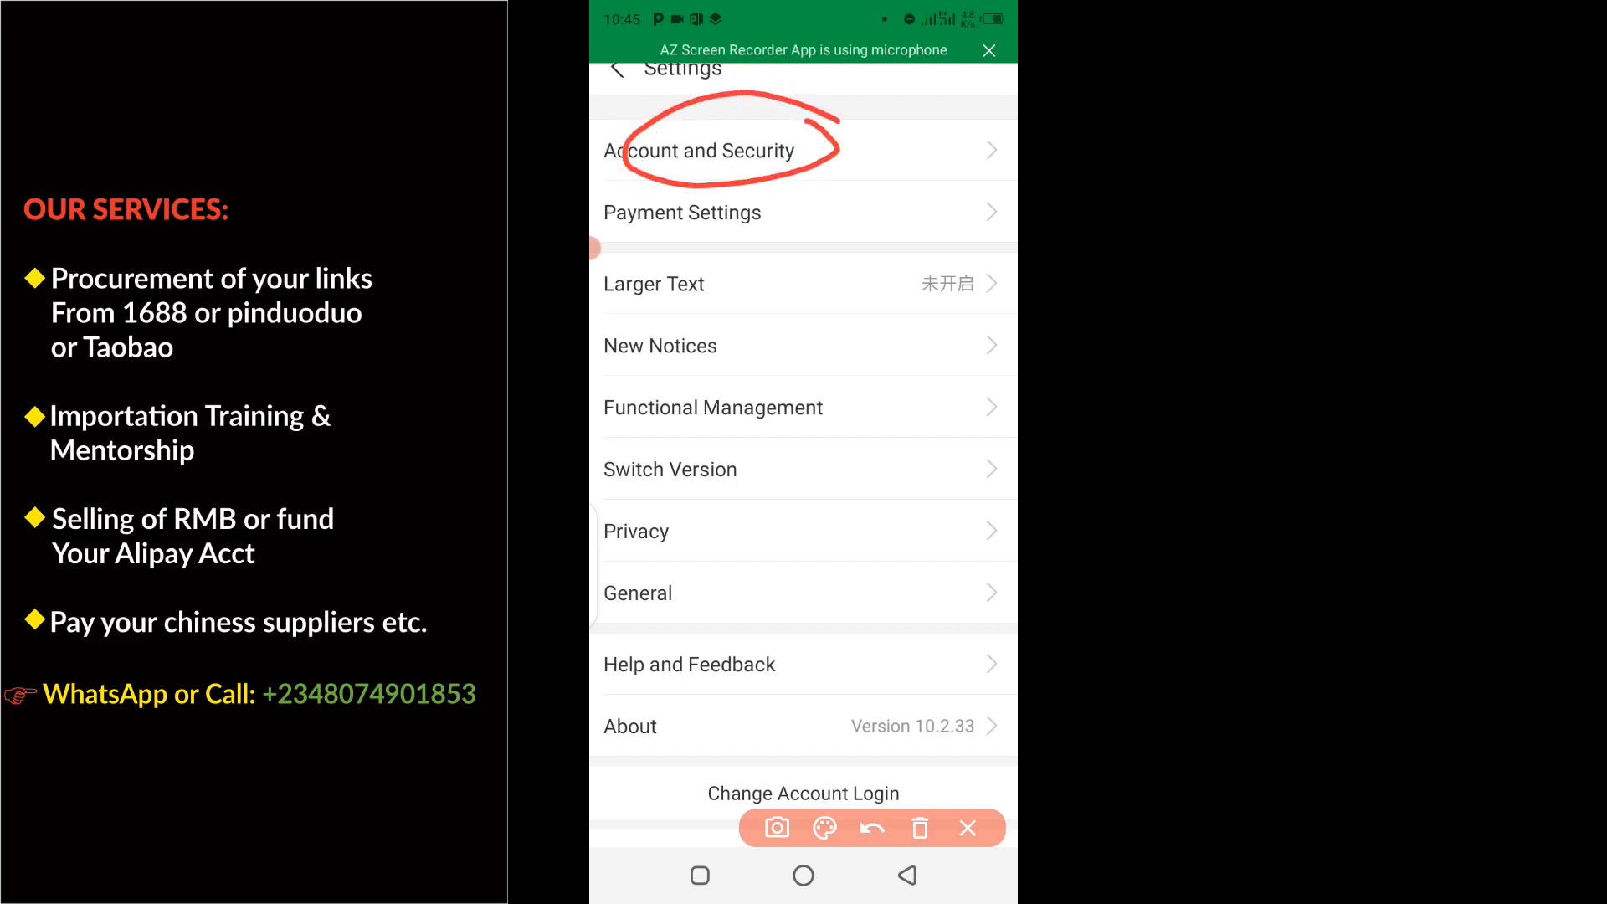
- Choose Account and Security in Settings to load the Security Setting page
left_click(702, 150)
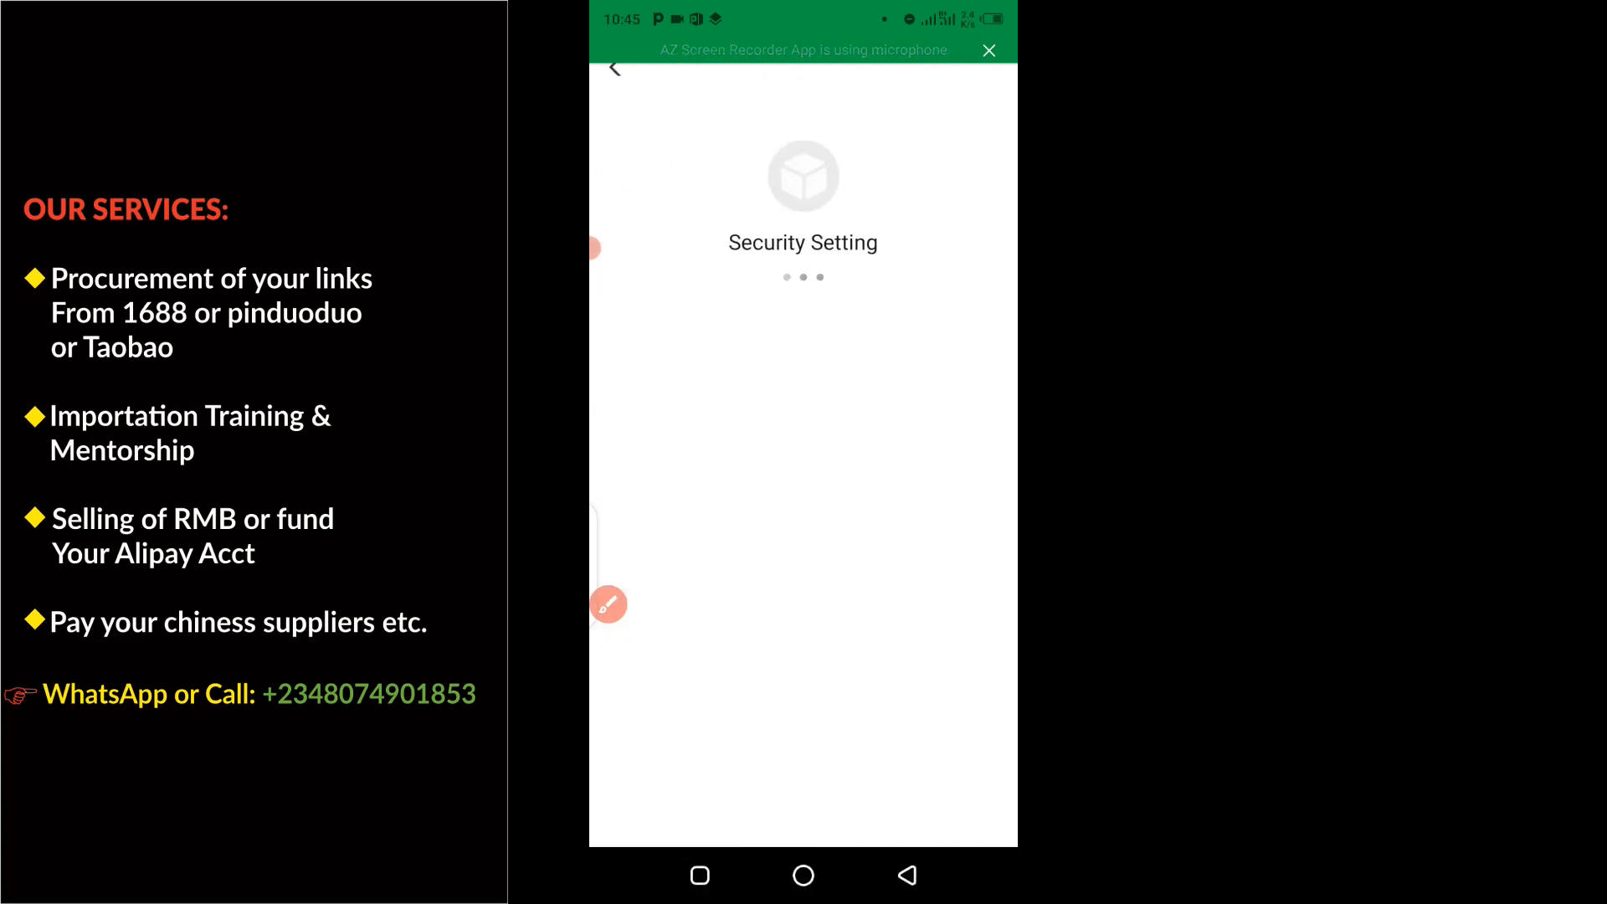